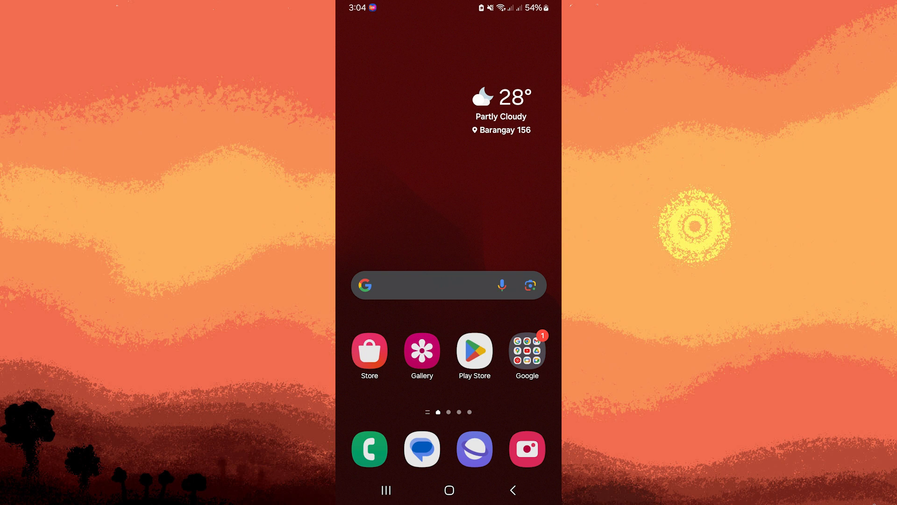
pyautogui.moveTo(457, 337)
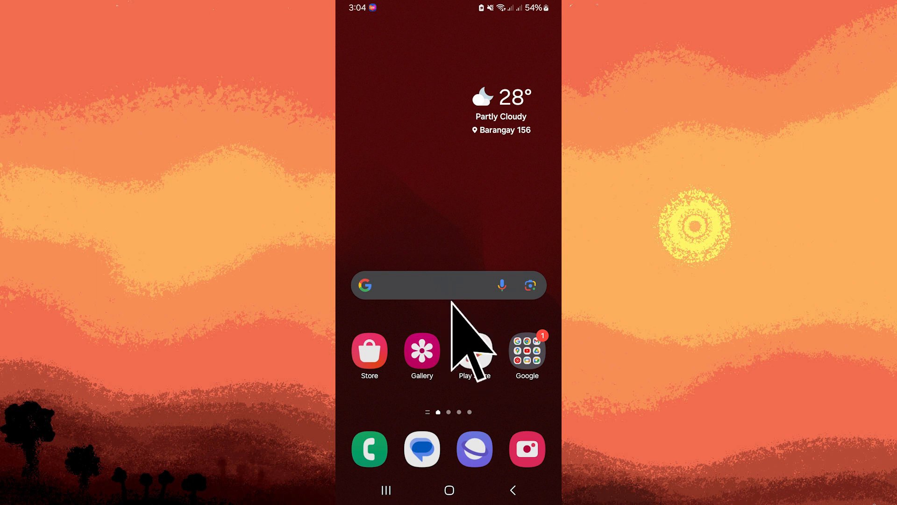
# Reach the Microsoft SwiftKey AI Keyboard listing in the Play Store
pyautogui.click(473, 348)
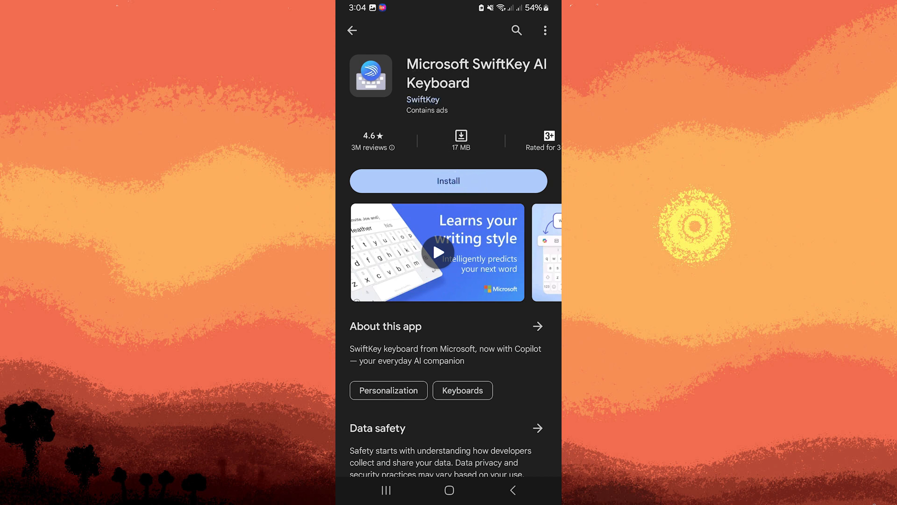
# Install Microsoft SwiftKey, enable it in the keyboard list and accept the data warning
pyautogui.click(449, 180)
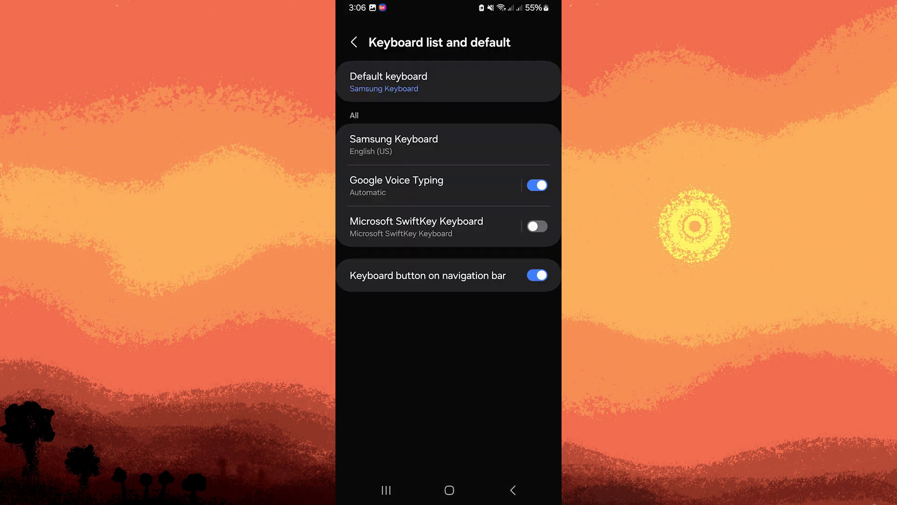
pyautogui.click(534, 225)
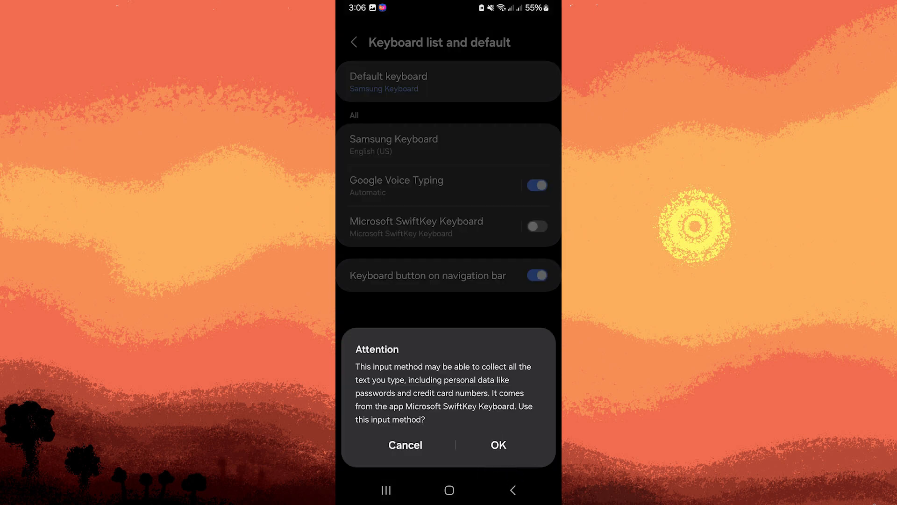
pyautogui.click(497, 445)
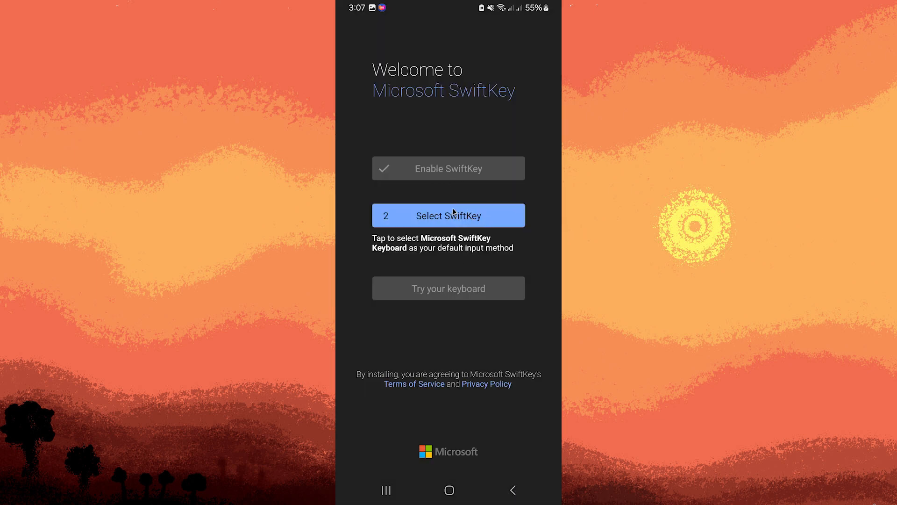
# Choose Microsoft SwiftKey Keyboard as the default input method and test-type with it
pyautogui.click(447, 214)
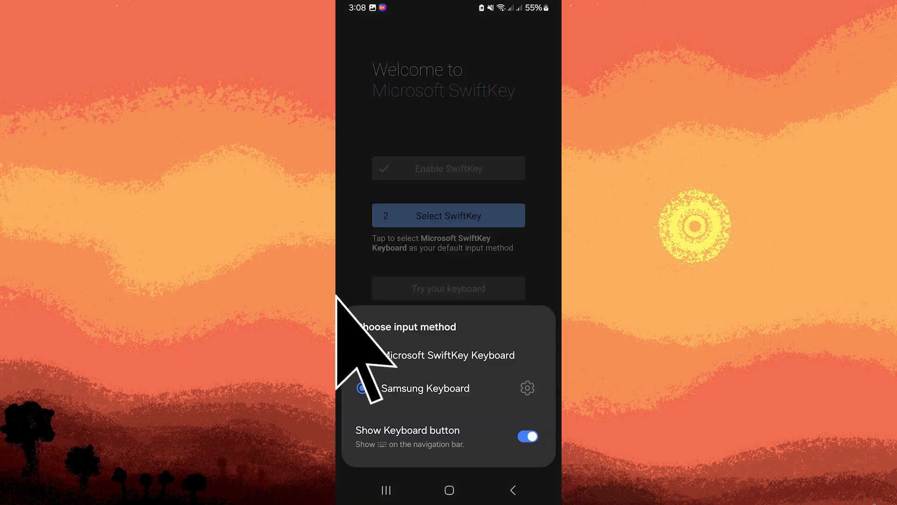
pyautogui.click(448, 355)
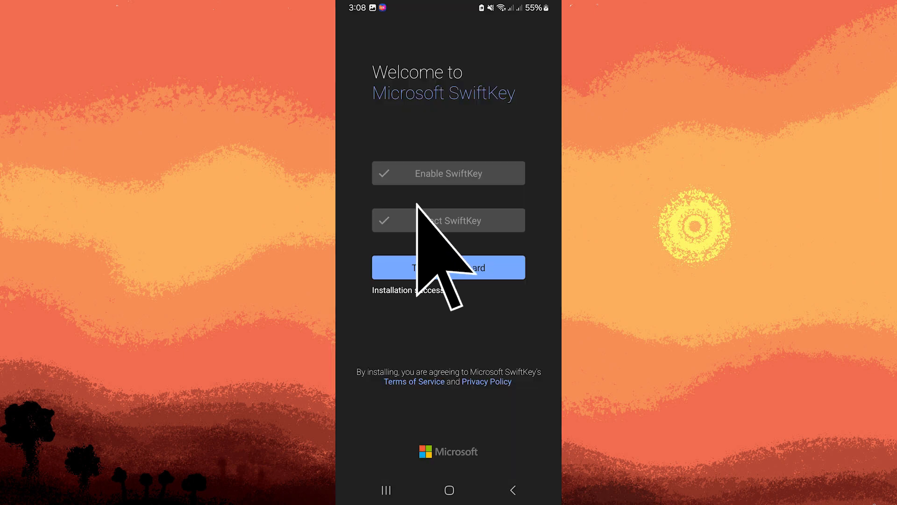
pyautogui.click(447, 267)
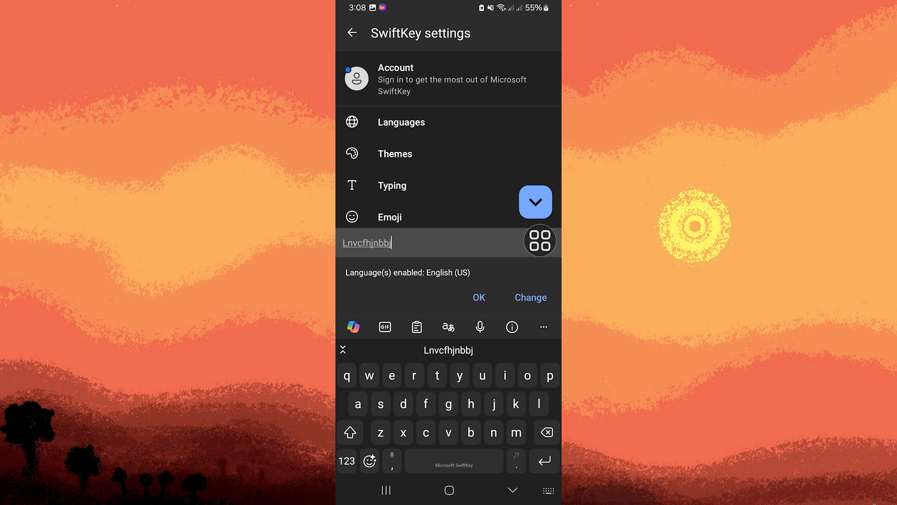